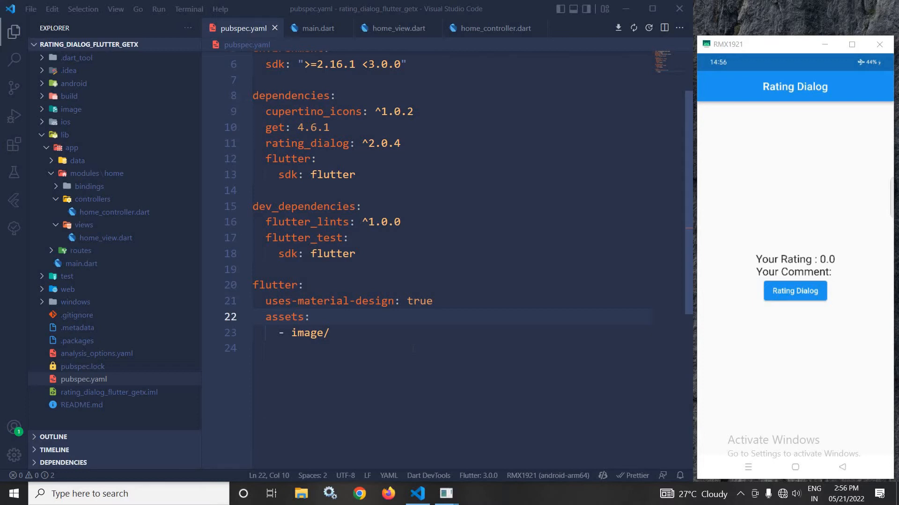
mouse_move(806, 326)
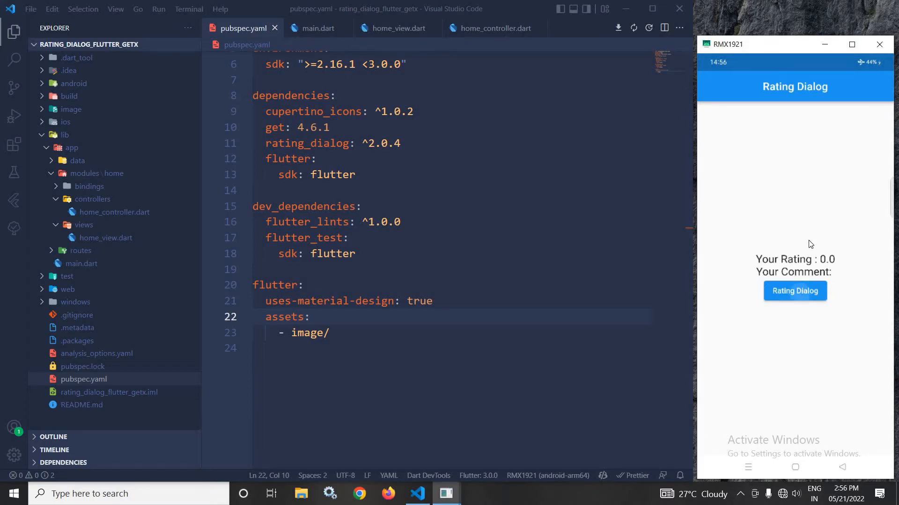
Step: In the running app, submit a four-star rating with the comment 'very good'
click(794, 290)
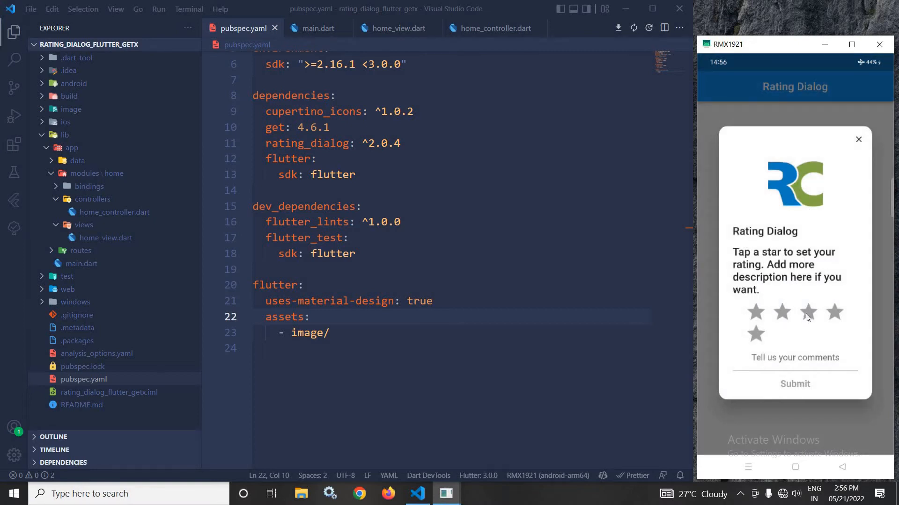
mouse_move(792, 346)
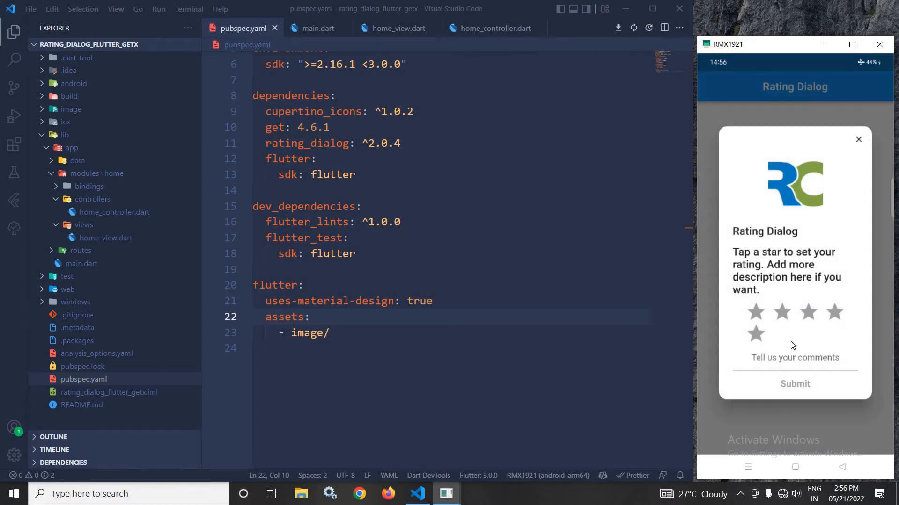
click(794, 357)
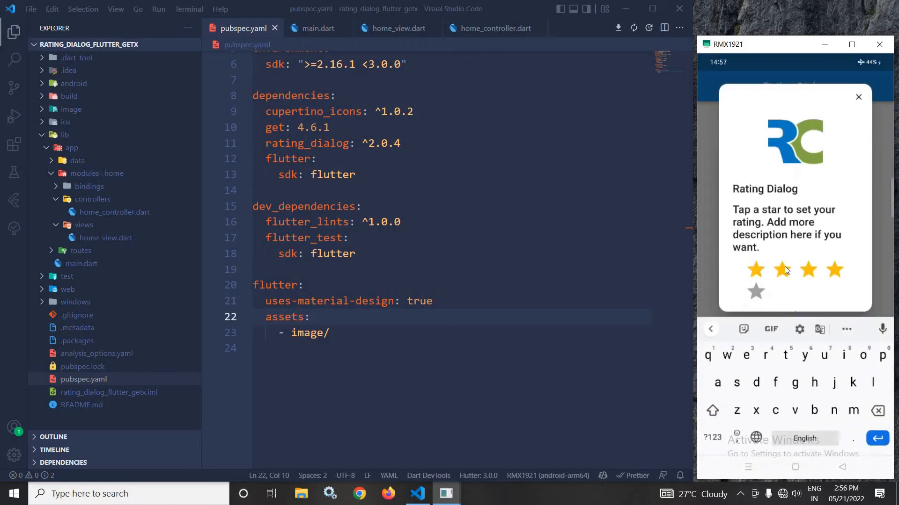
text(very good)
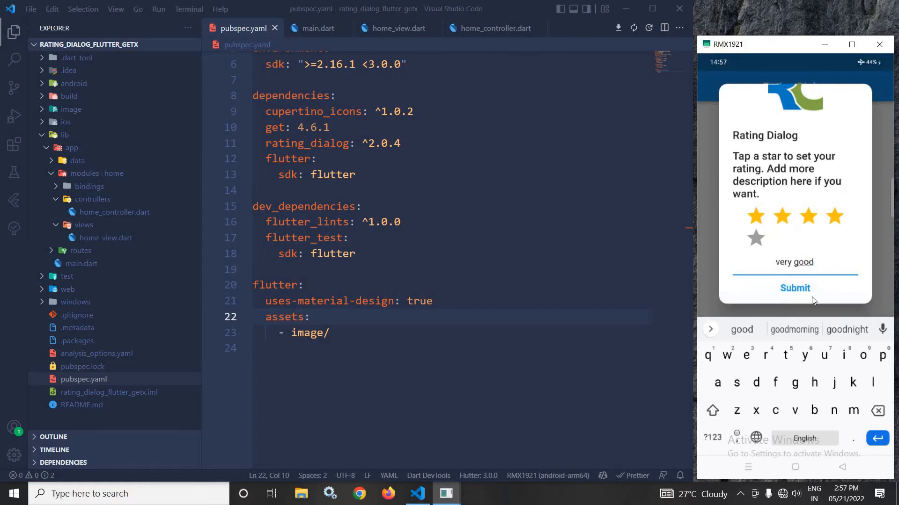
click(794, 287)
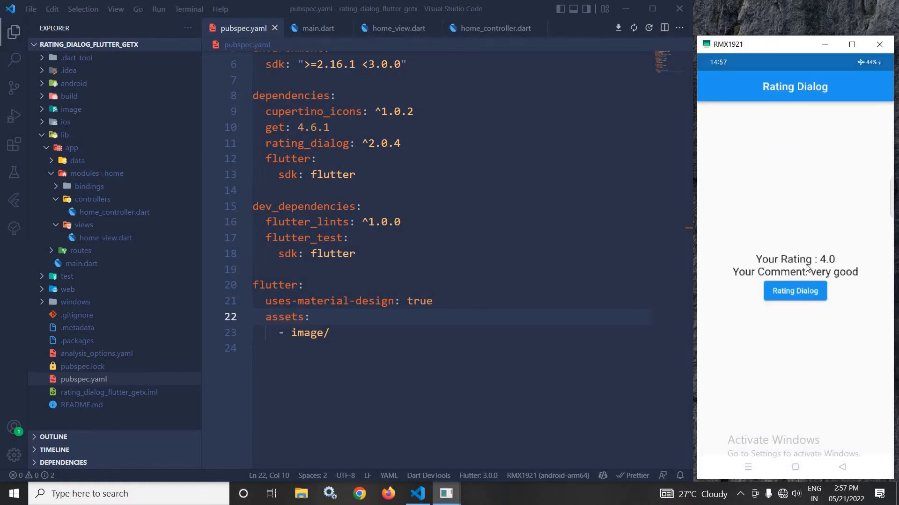
mouse_move(799, 248)
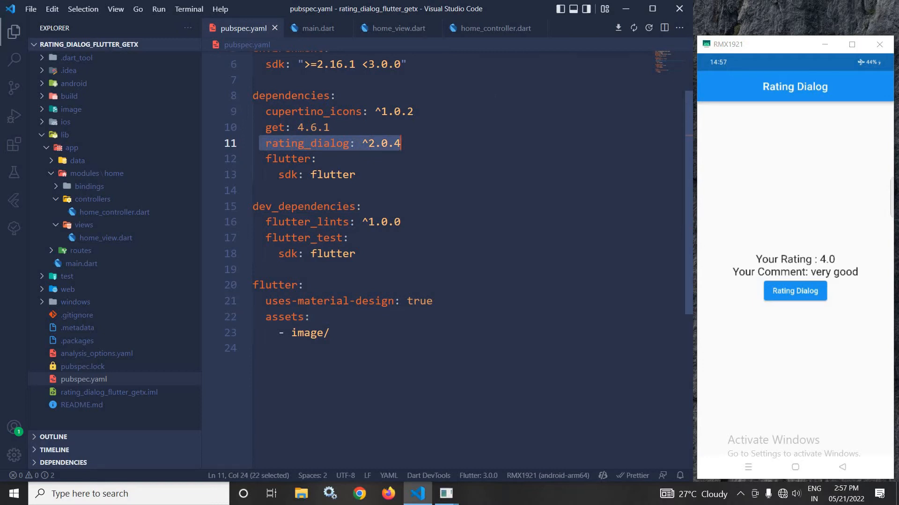
Step: Declare var rating = 0.0.obs; at the top of HomeController
click(495, 28)
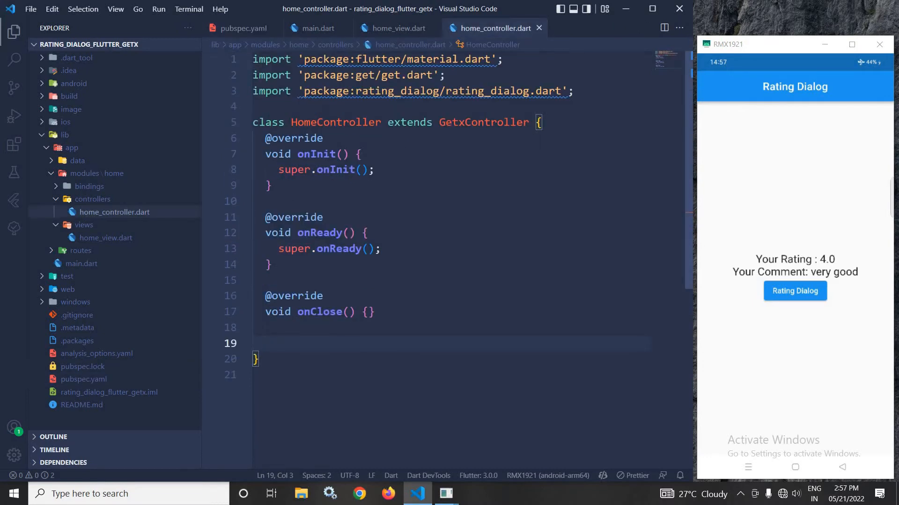
click(540, 122)
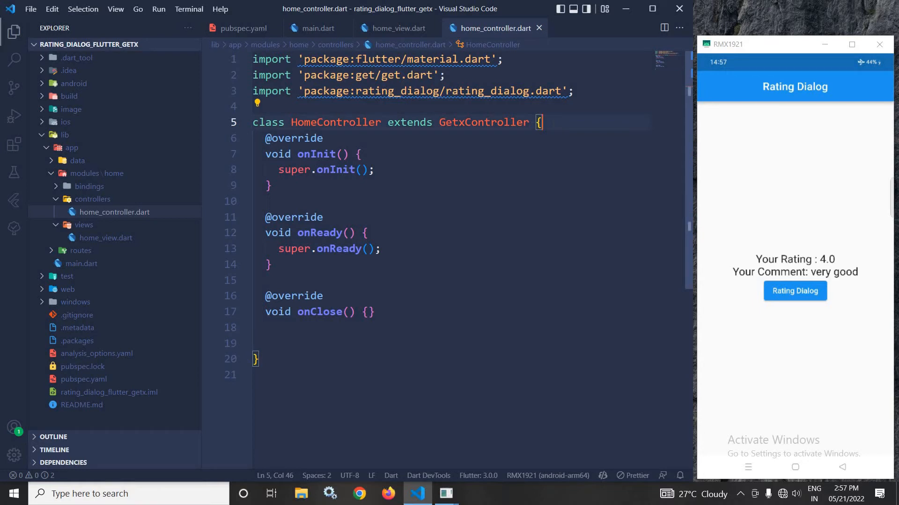
key(enter)
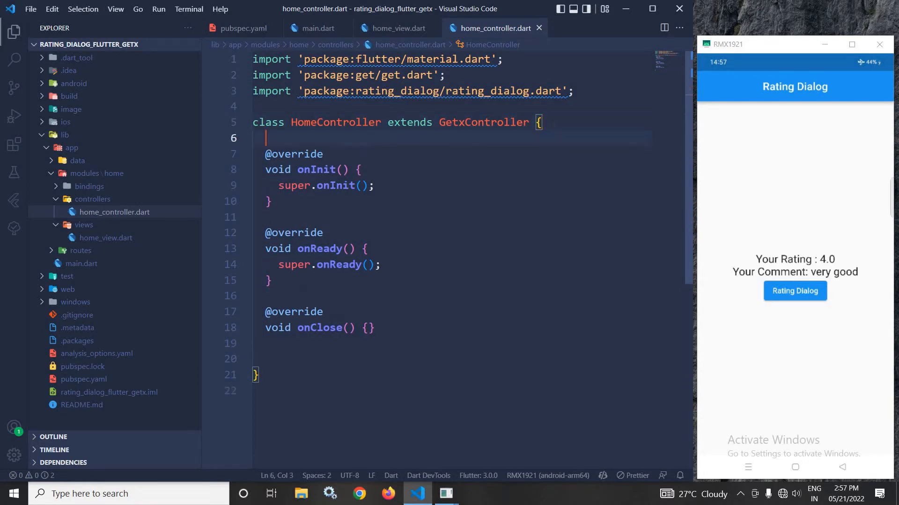
text(var)
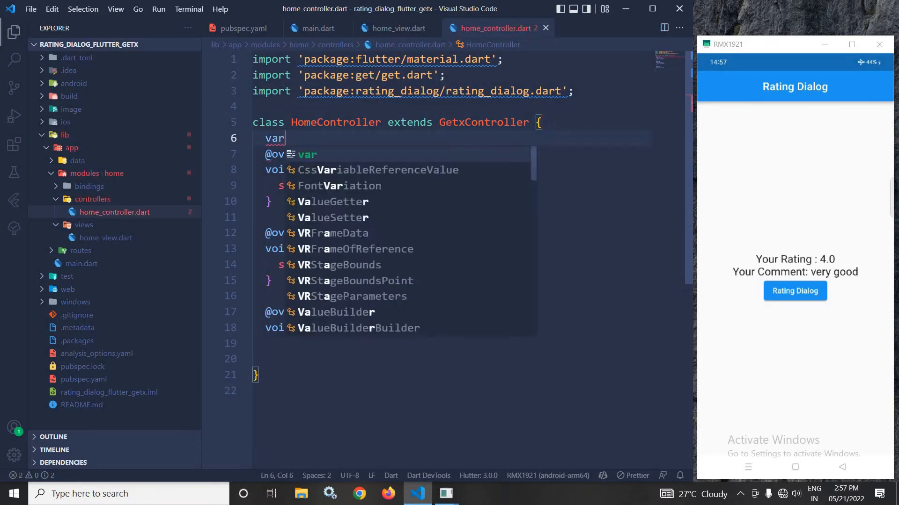
text(rating)
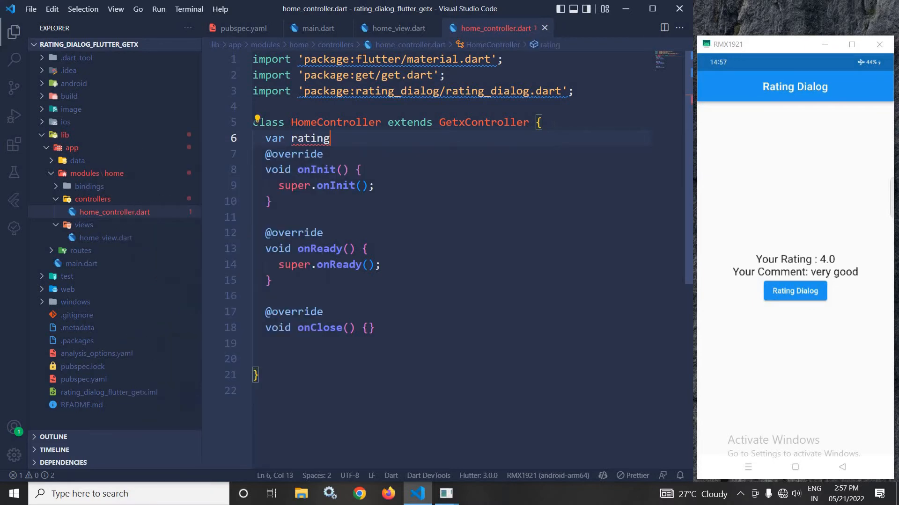
text(=0)
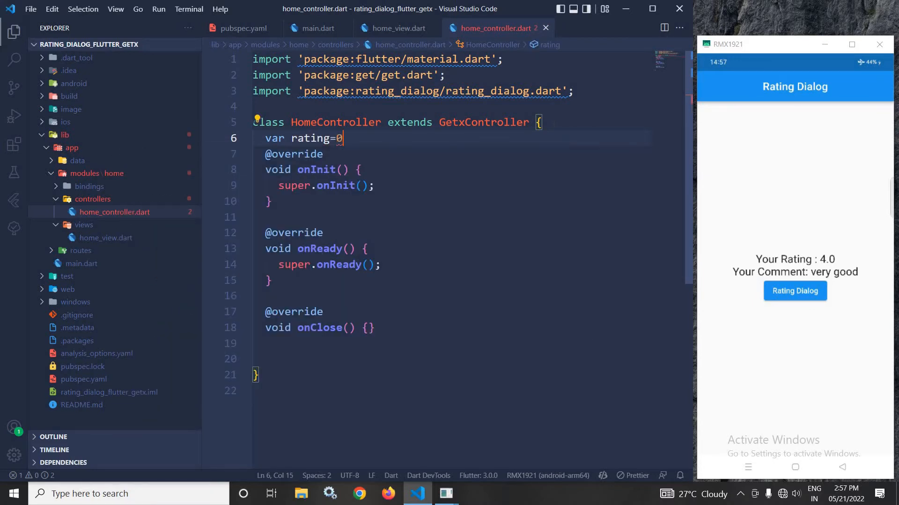
text(.0.obs;)
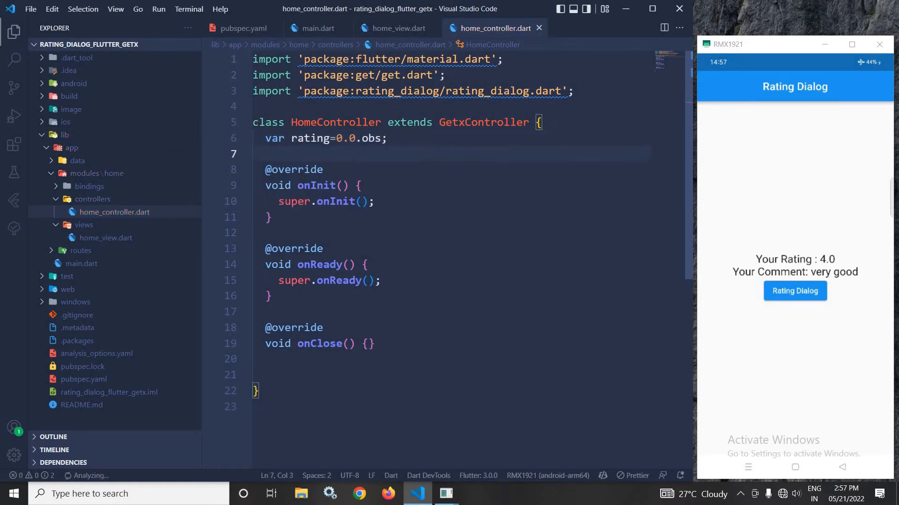
Step: Declare var comment = ''.obs; below the rating field
text(var com)
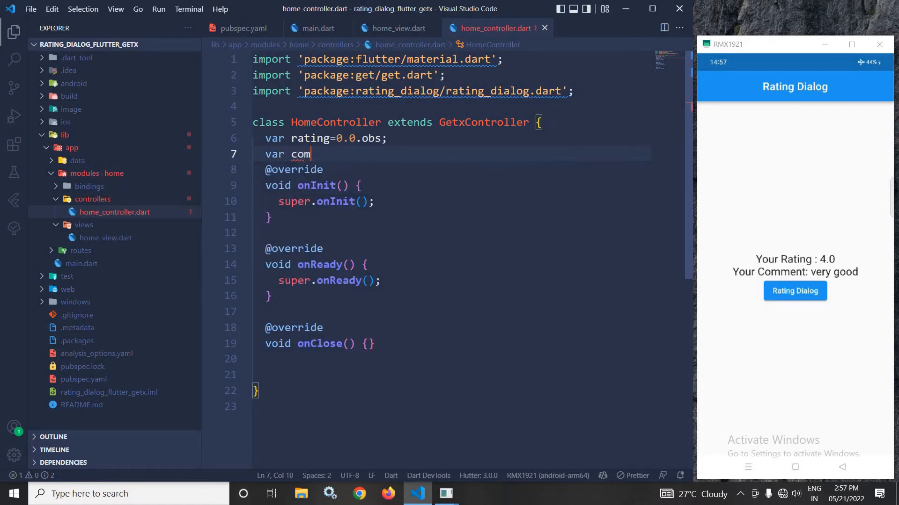
text(ment=)
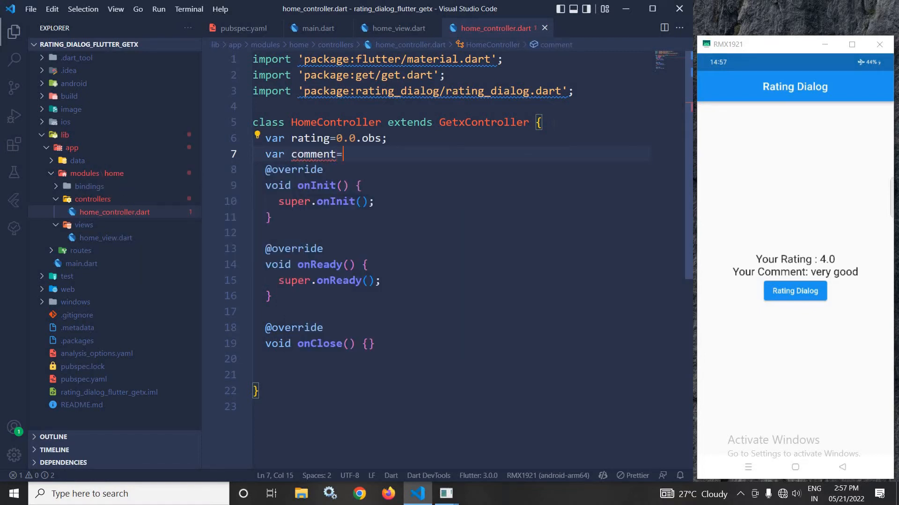
text(=)
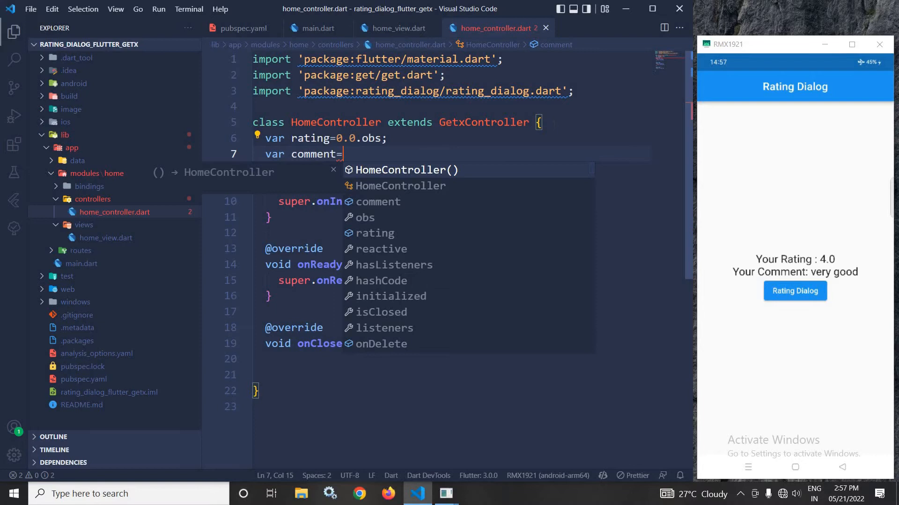
text(''.)
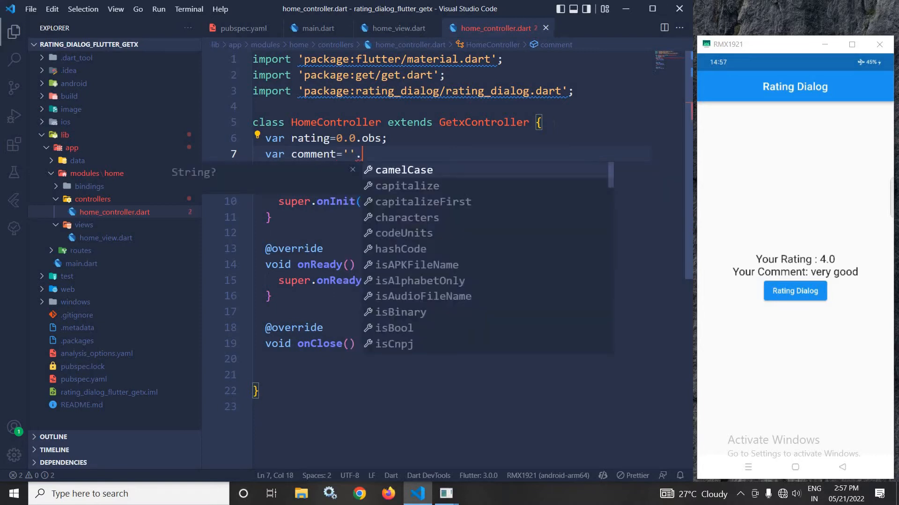
text(.obs;)
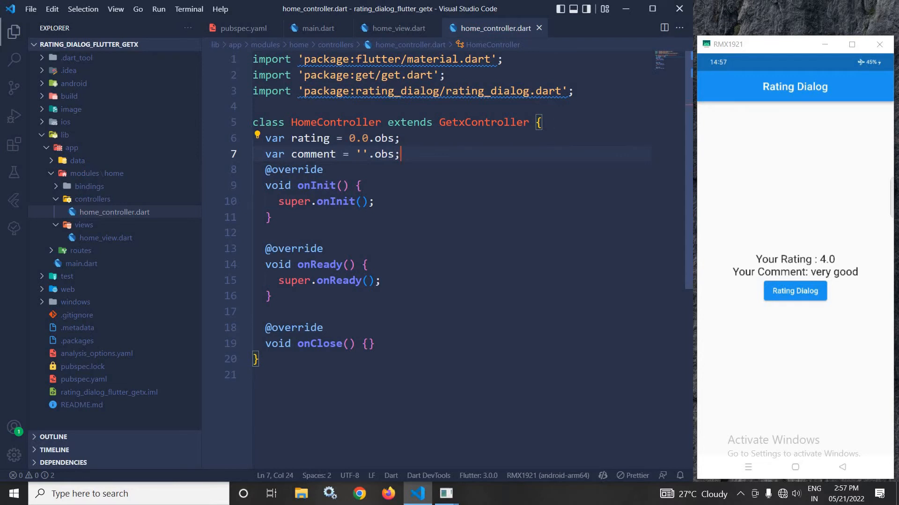
Step: Switch to home_view.dart and scroll to the button's onPressed and the Column texts
click(399, 28)
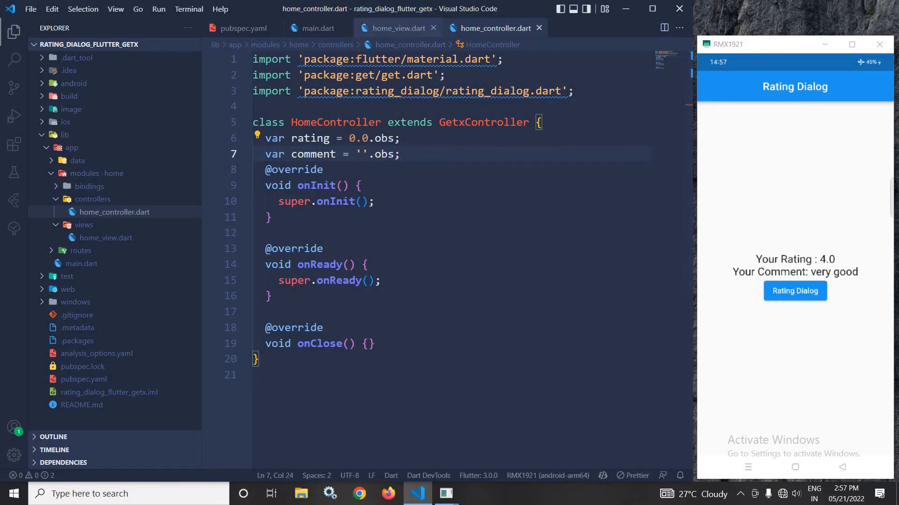
click(395, 28)
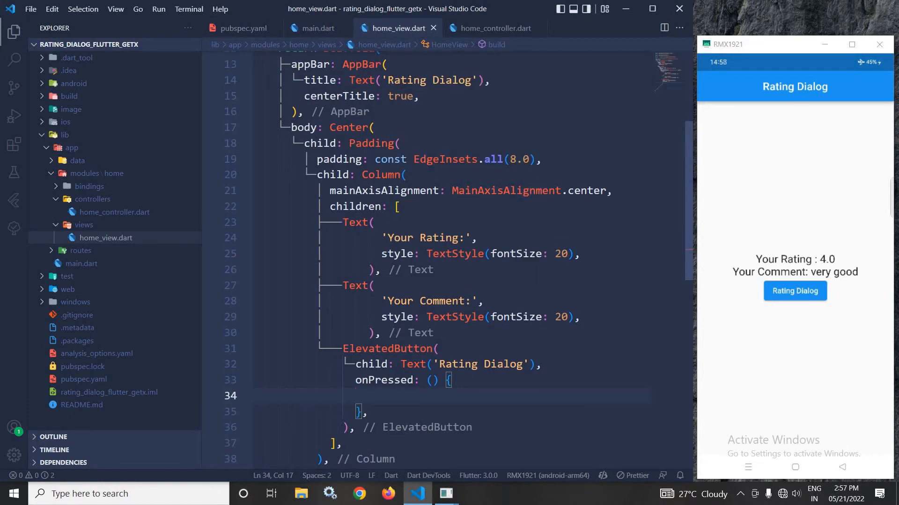
mouse_move(373, 159)
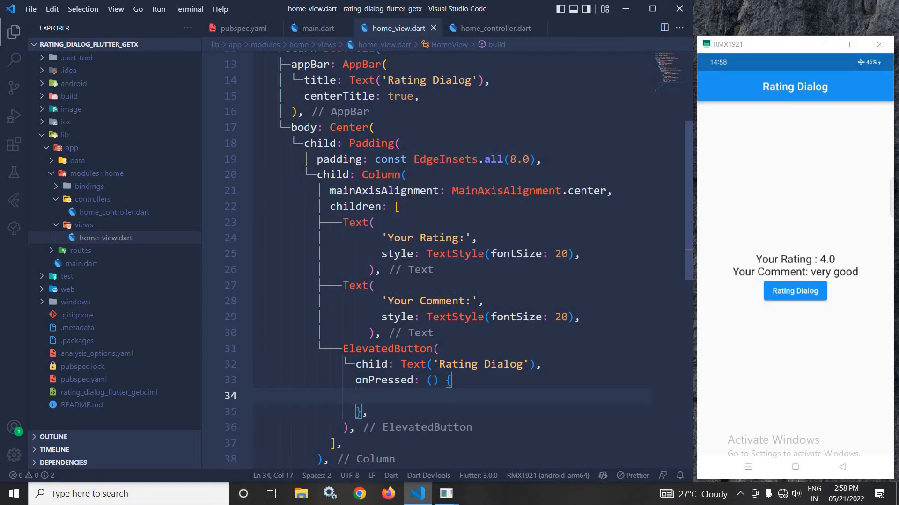
scroll(down, 3)
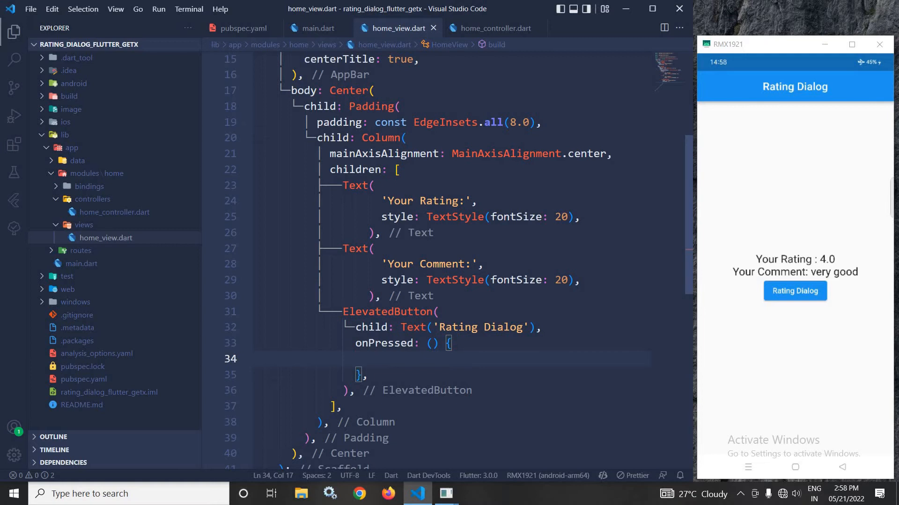
mouse_move(54, 70)
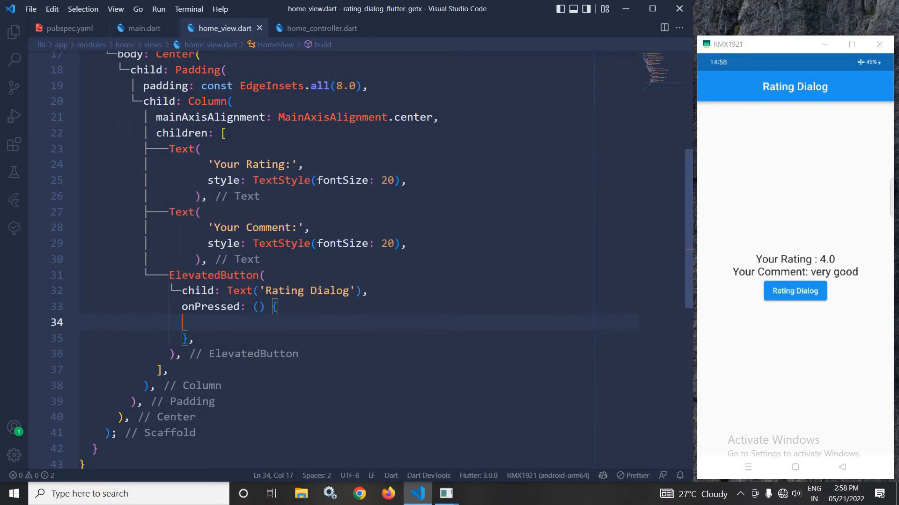
scroll(down, 3)
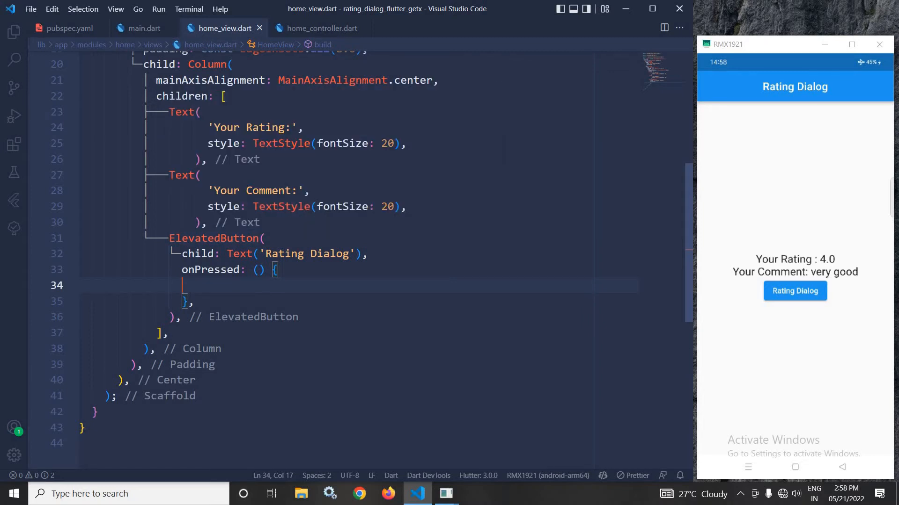
Step: Interpolate ${controller.rating.value} into the Your Rating text
click(292, 127)
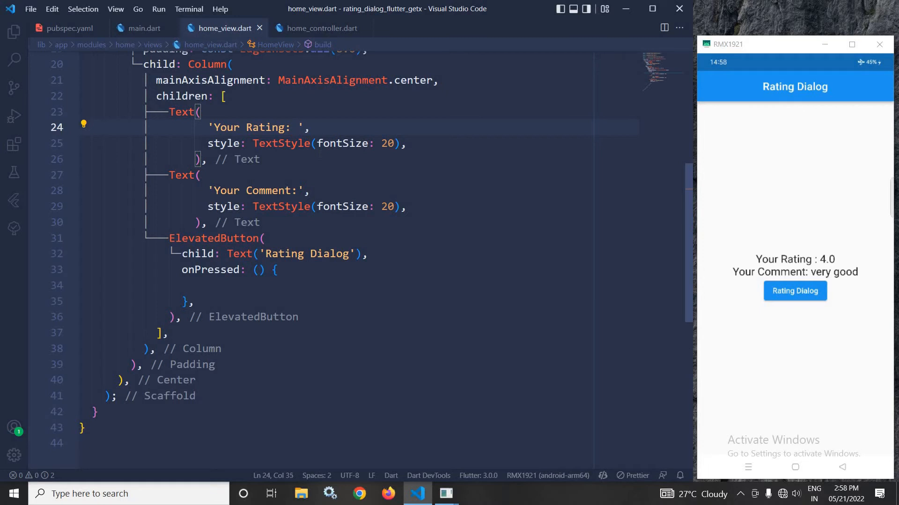
mouse_move(320, 159)
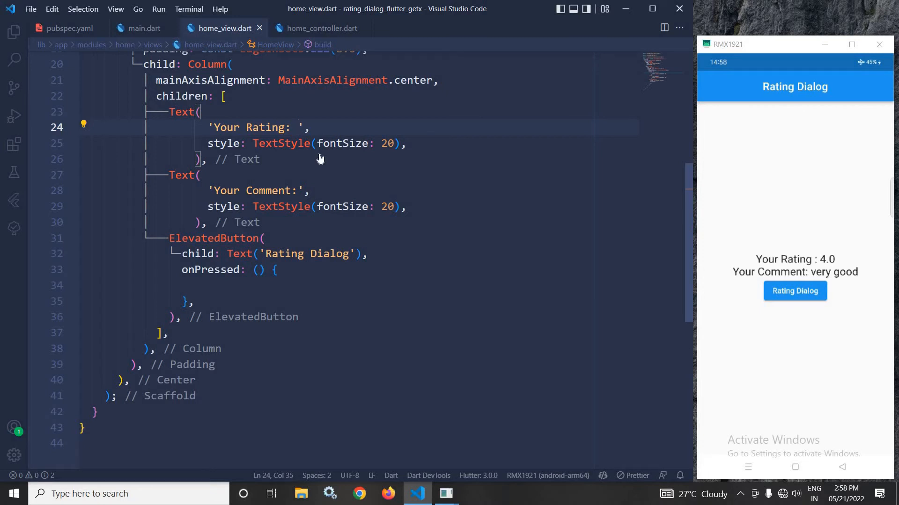
text($)
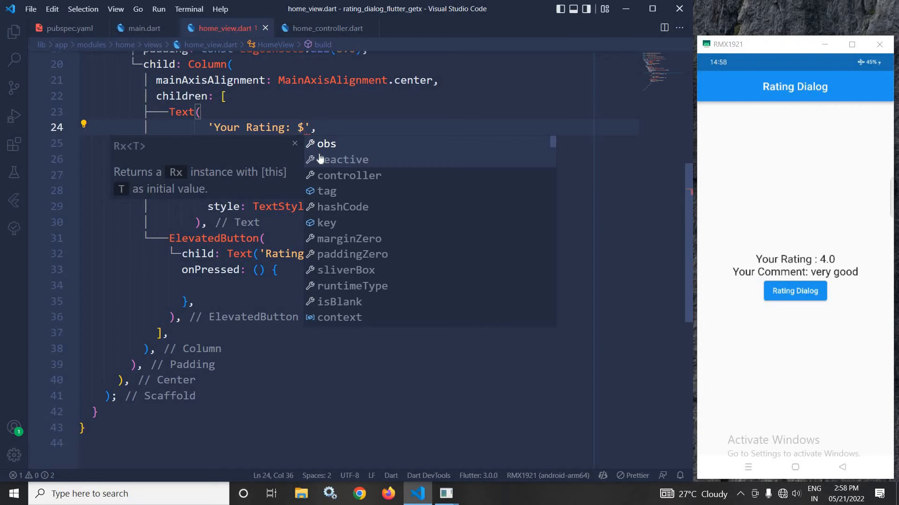
text({con)
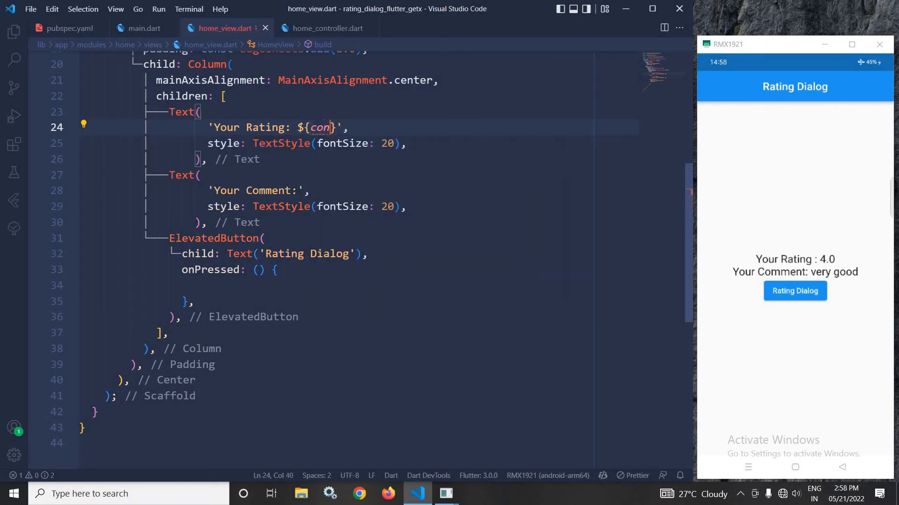
text(r)
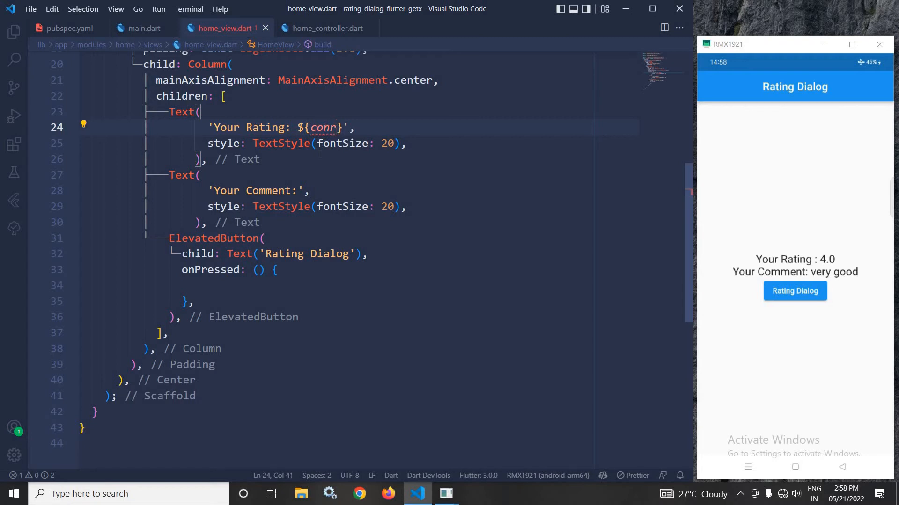
text(troller.rating.value)
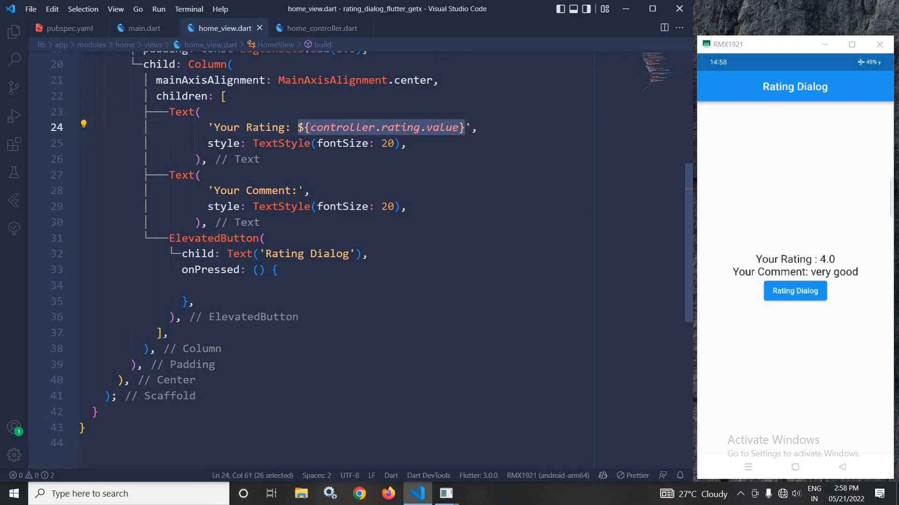
Step: Interpolate ${controller.comment.value} into the comment text
click(252, 190)
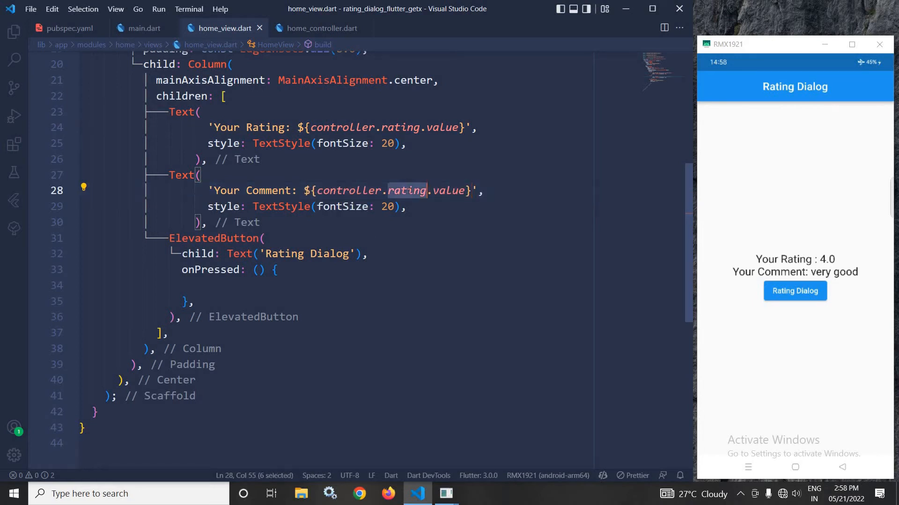
text(comment)
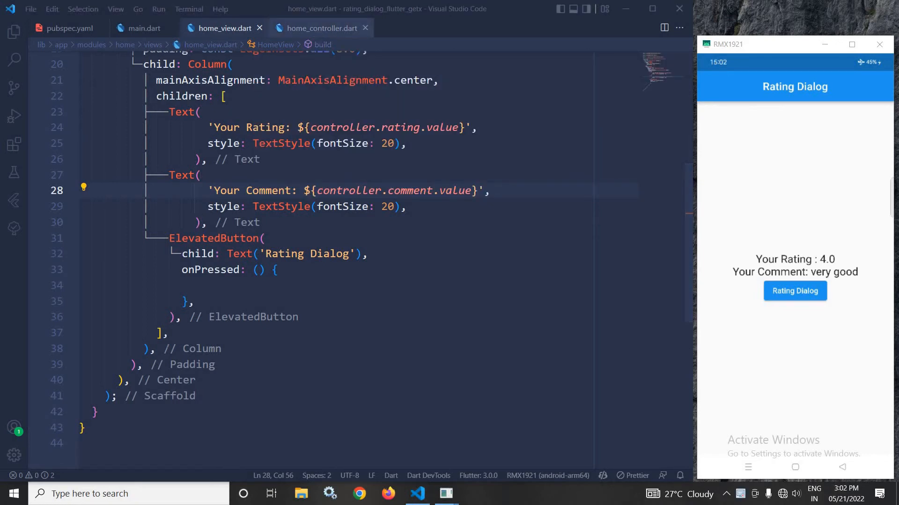
Step: Call controller.showRatingDialog(); inside the button's onPressed, then return to the controller
click(320, 28)
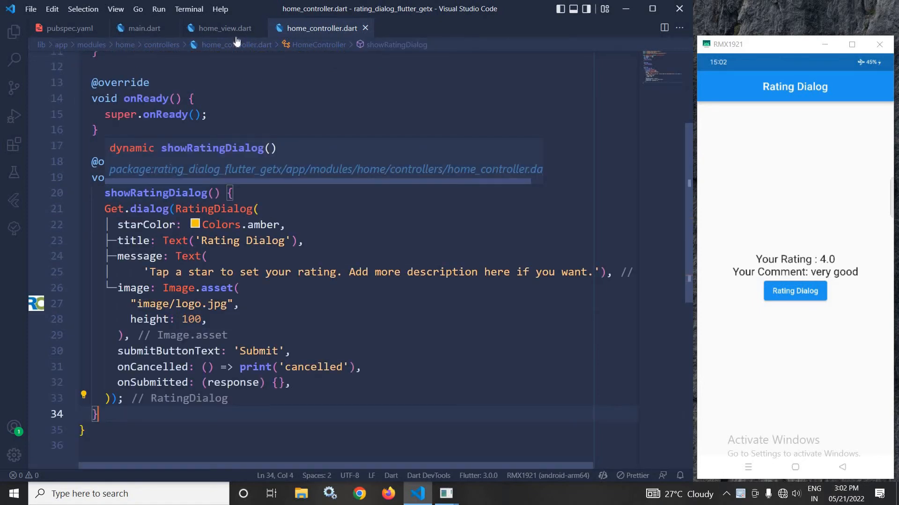
click(224, 28)
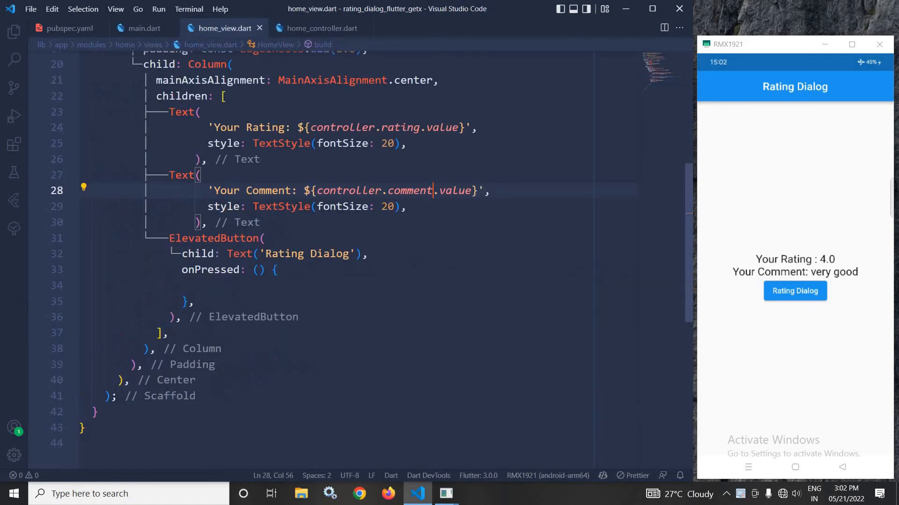
text(controller)
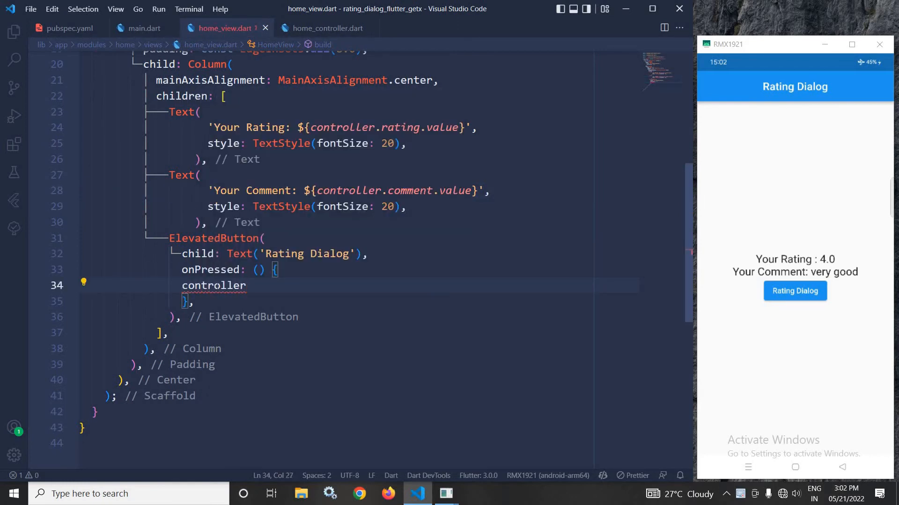
text(.showRatingDialog();)
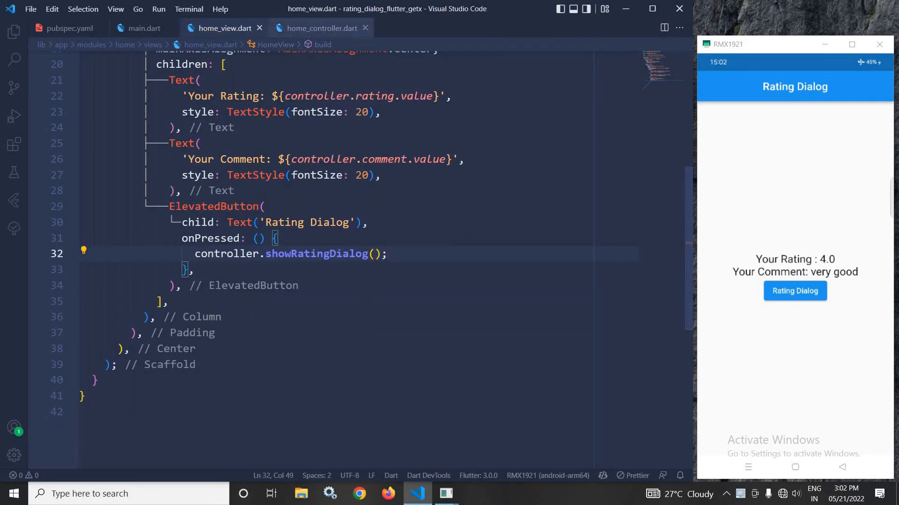
click(318, 28)
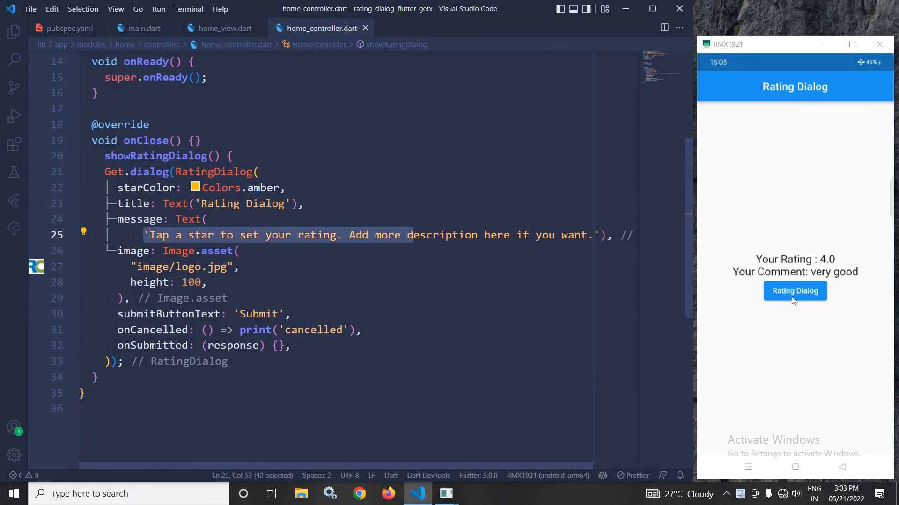
Step: Give the app's rating dialog two stars, then review pubspec.yaml's assets in the Explorer
click(795, 290)
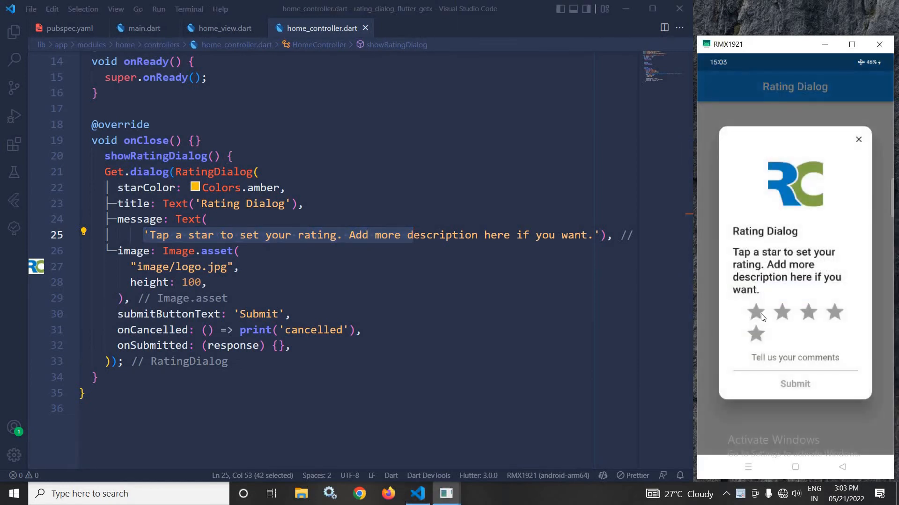
click(782, 313)
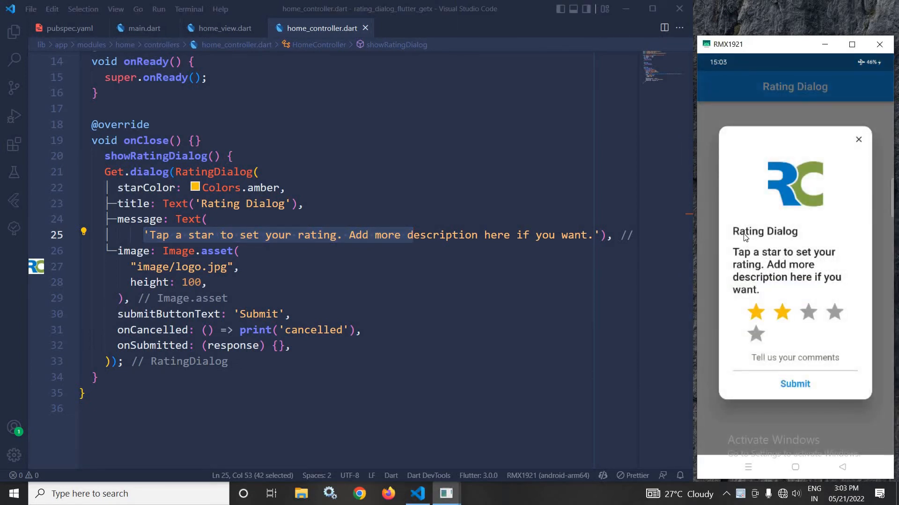
mouse_move(759, 261)
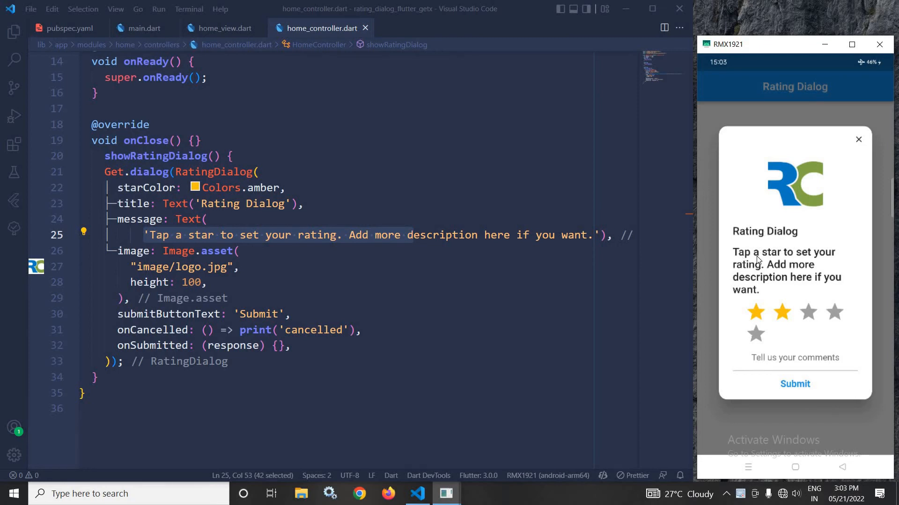
mouse_move(782, 267)
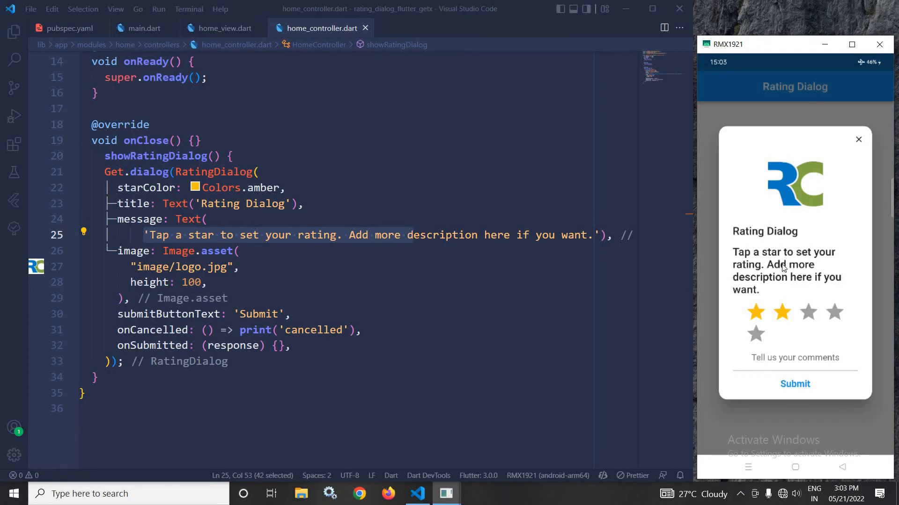
mouse_move(785, 199)
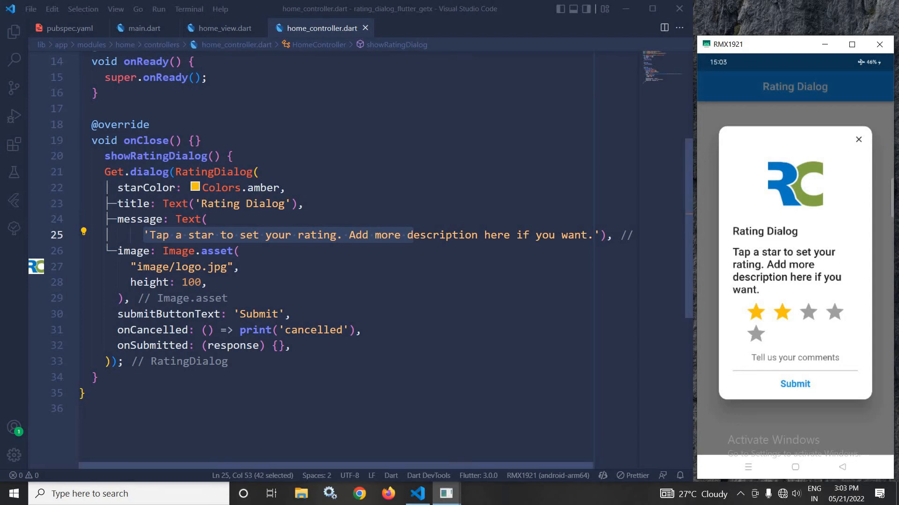
click(14, 31)
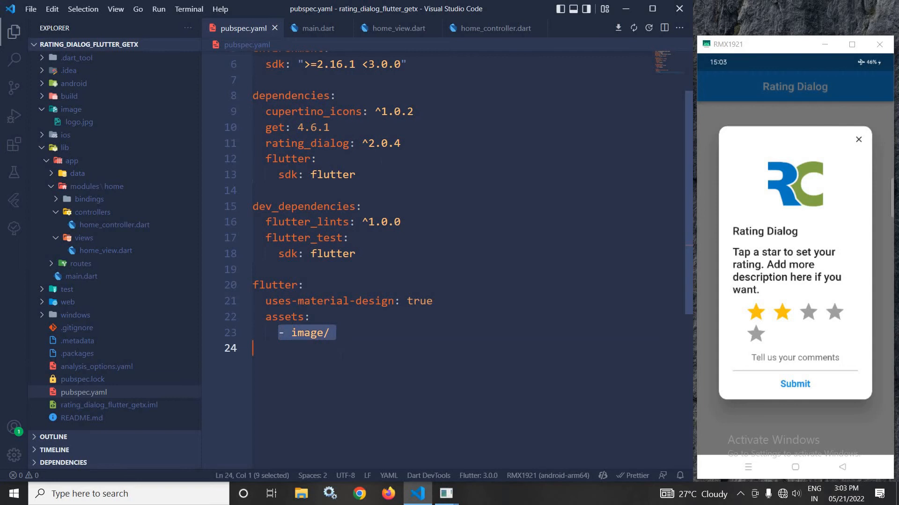
Step: Reopen home_controller.dart and close the Explorer sidebar
click(495, 28)
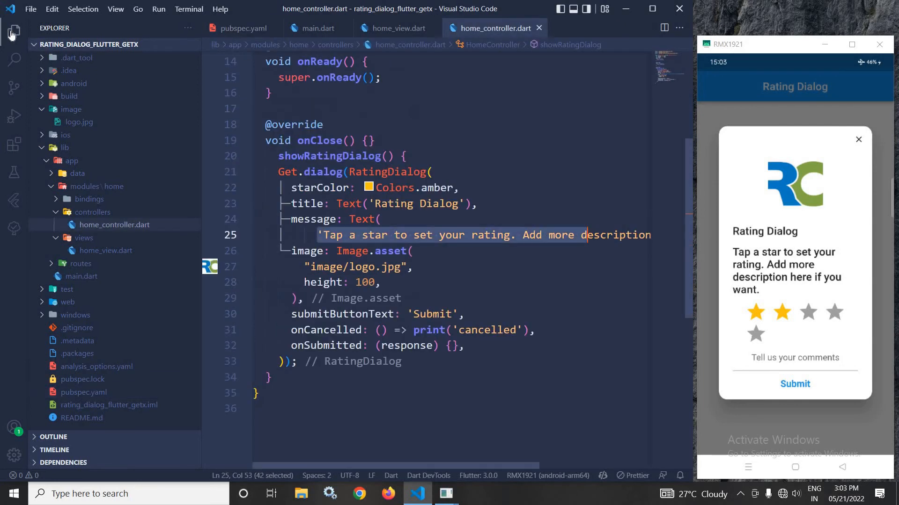
click(12, 32)
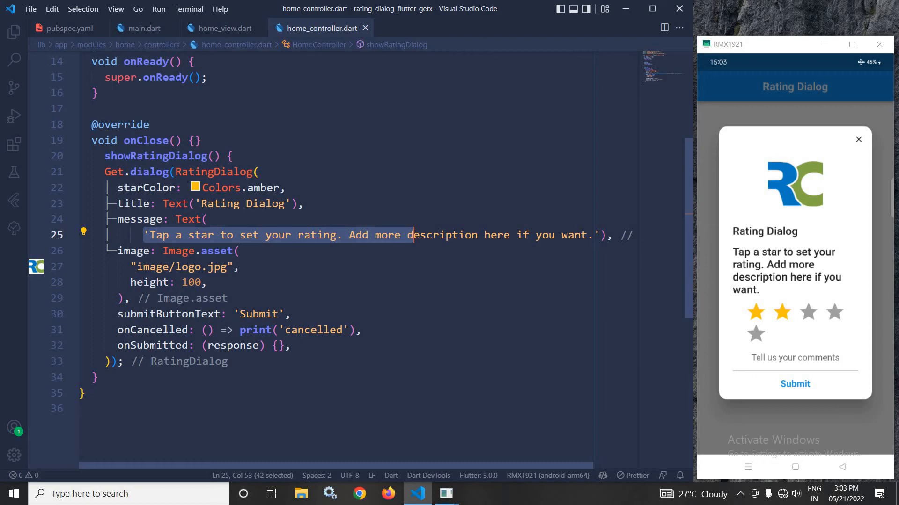
mouse_move(792, 384)
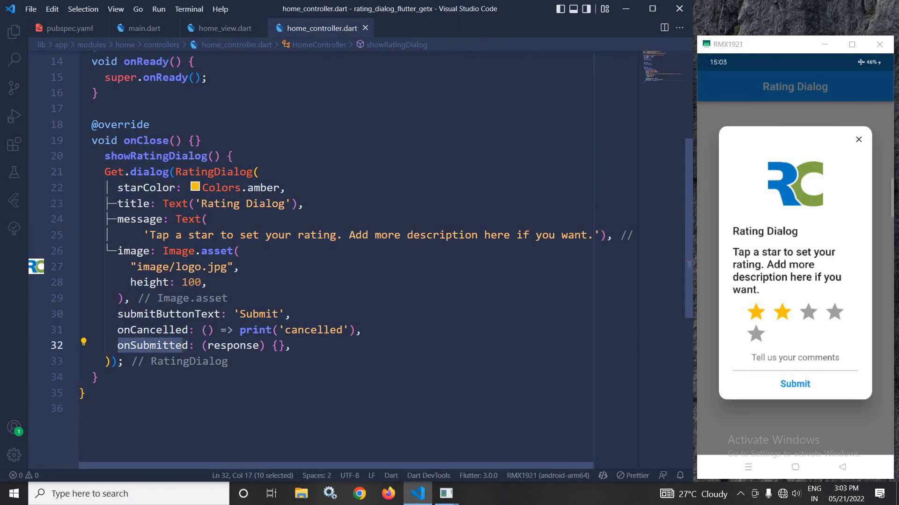
Step: In onSubmitted, store response.rating into rating.value
click(277, 345)
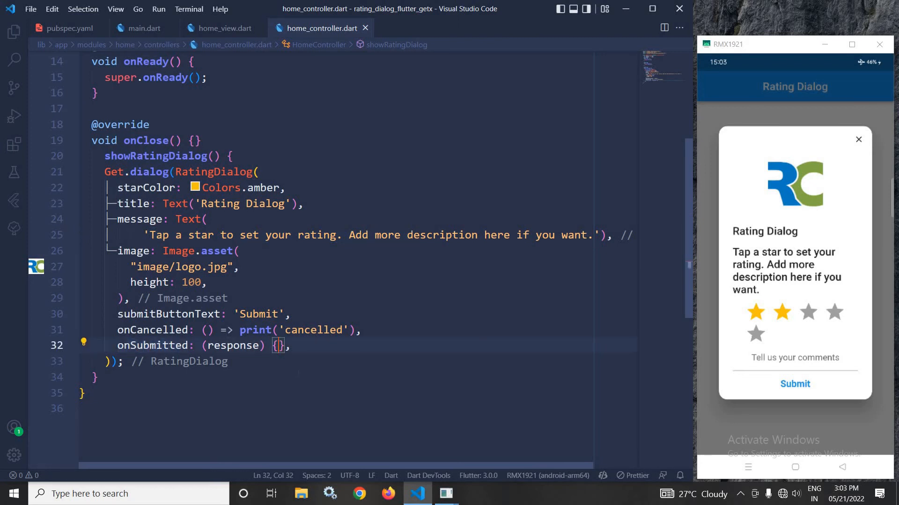
text(rating)
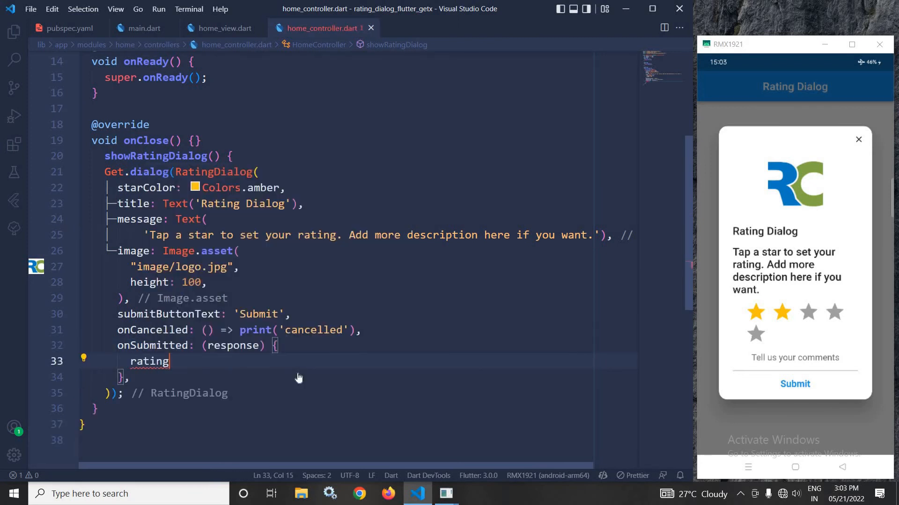
text(.value)
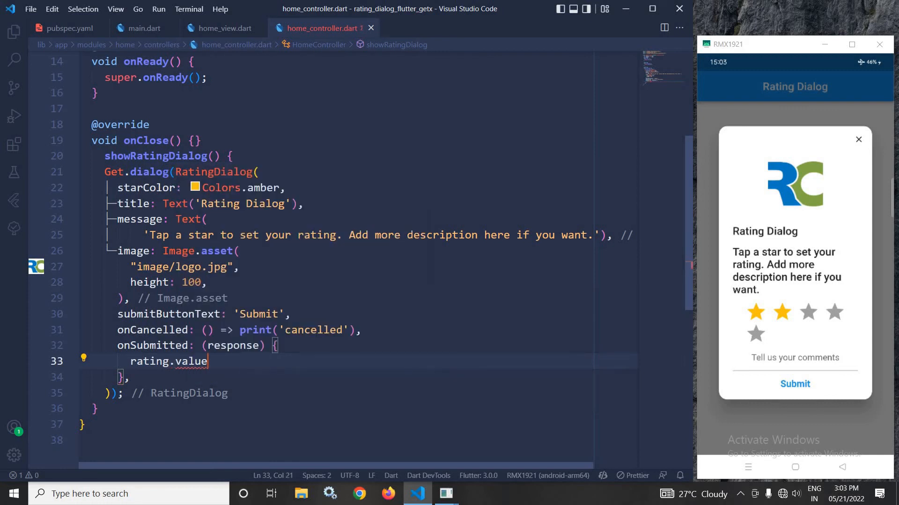
text(=response)
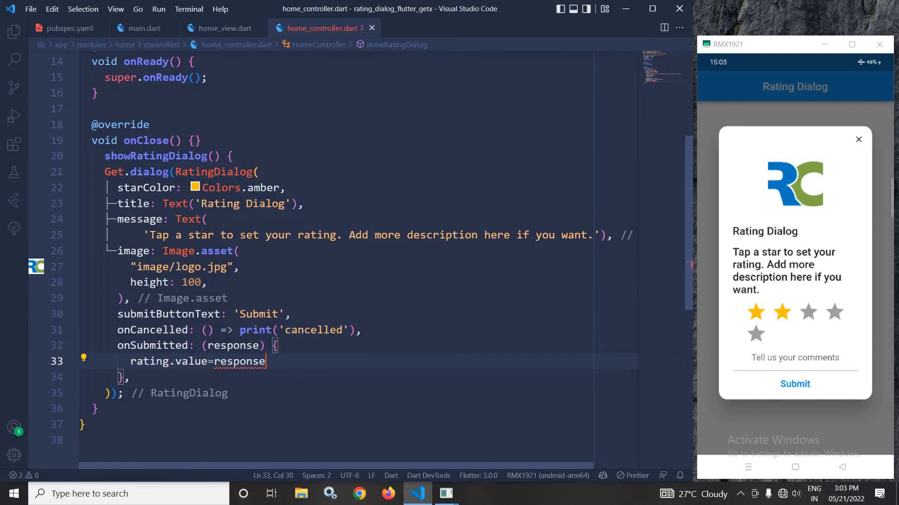
text(.rating)
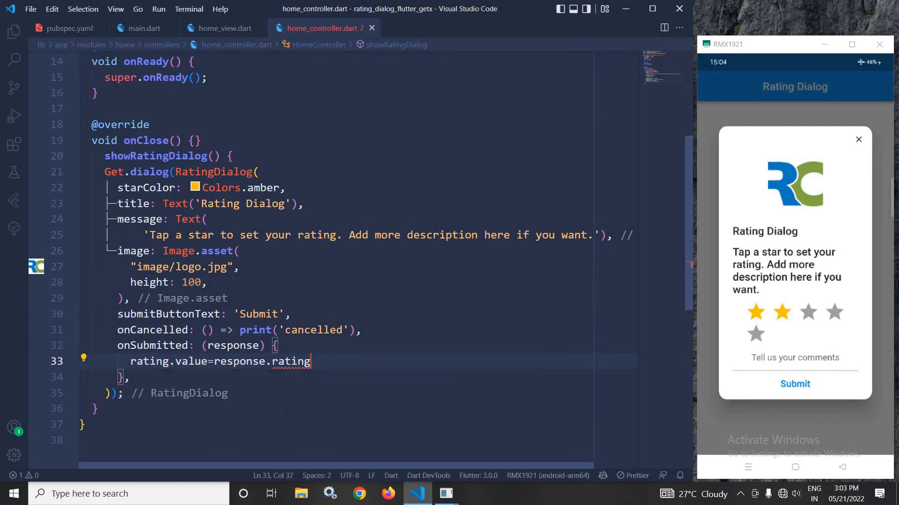
key(Enter)
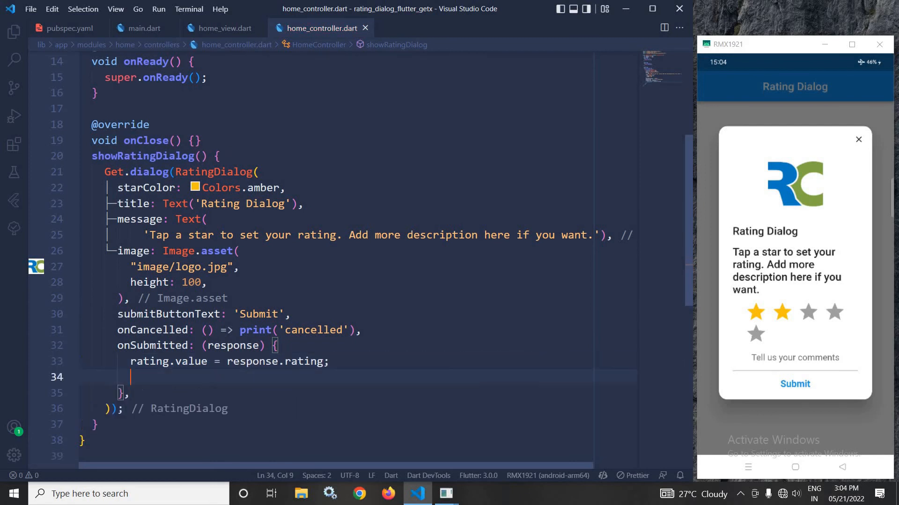
Step: Store response.comment into comment.value, then go to the home view's rating Text
text(comment.value=r)
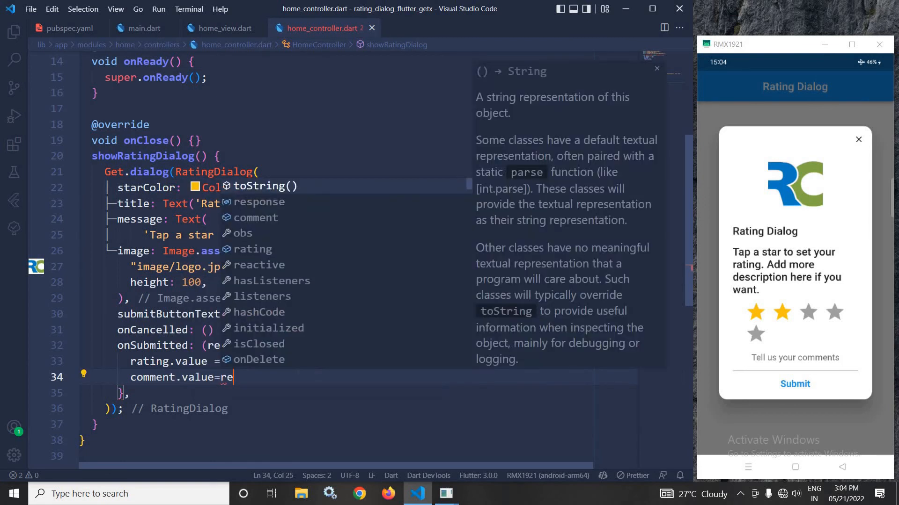
text(esponse.comment;)
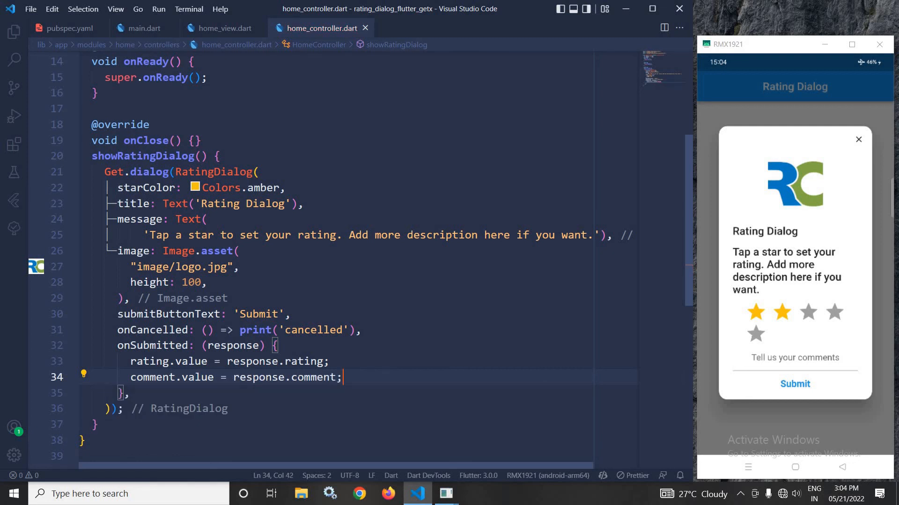
mouse_move(195, 353)
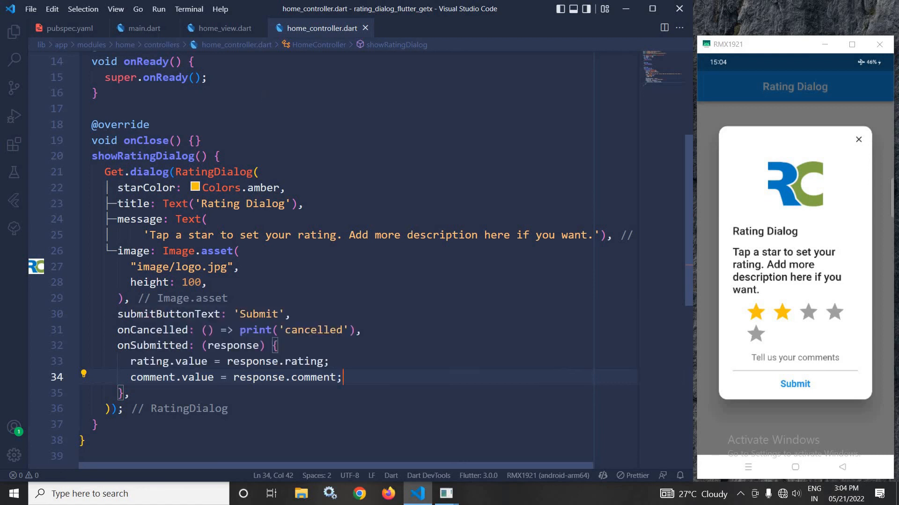
click(223, 27)
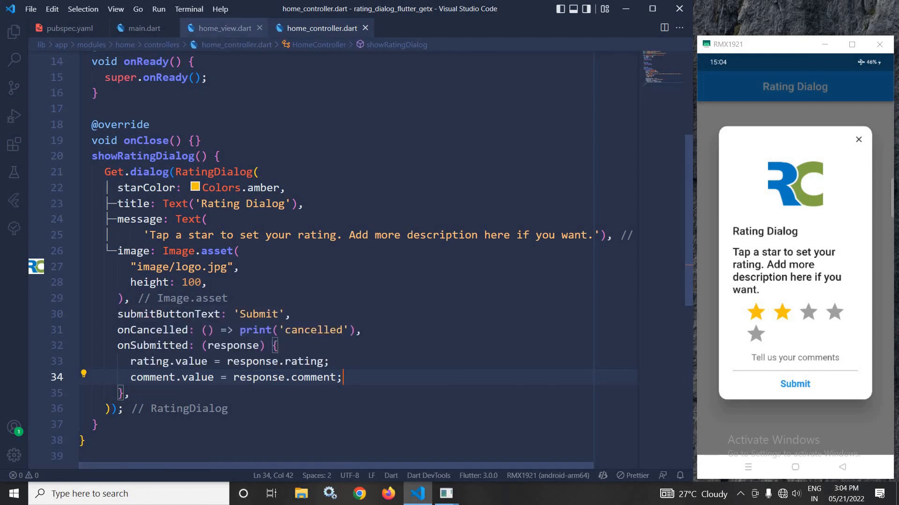
click(222, 27)
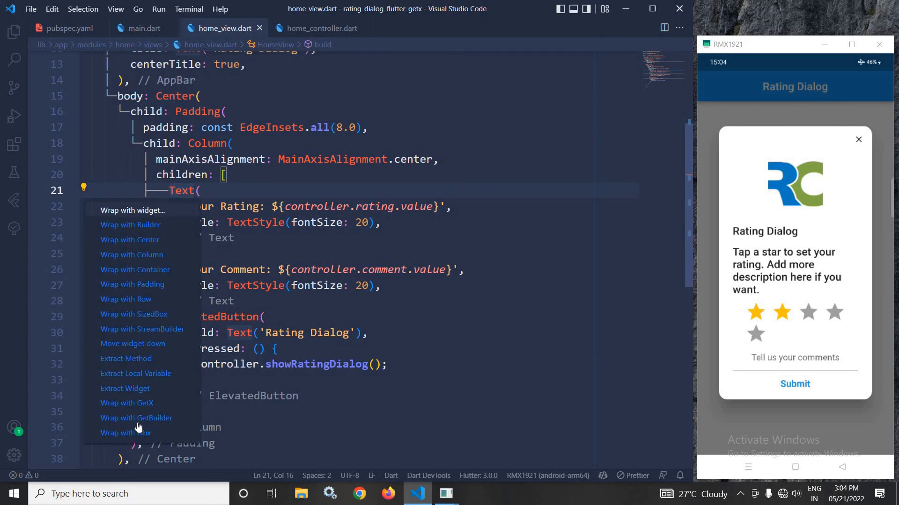
Step: Wrap the rating and comment Text widgets with Obx via the code action
click(126, 402)
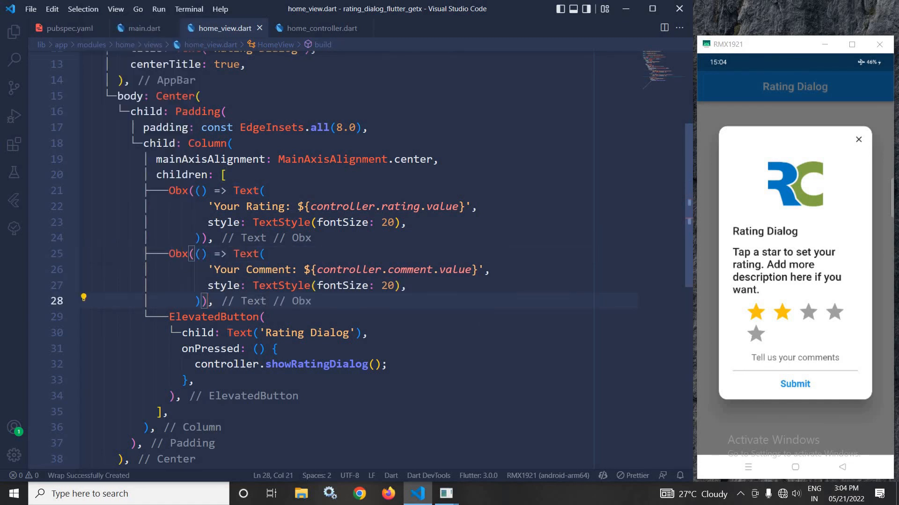
mouse_move(854, 211)
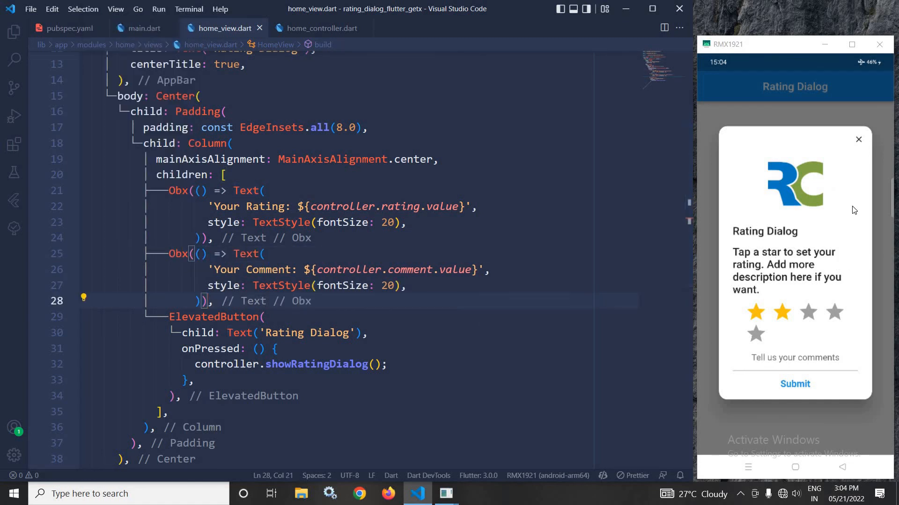